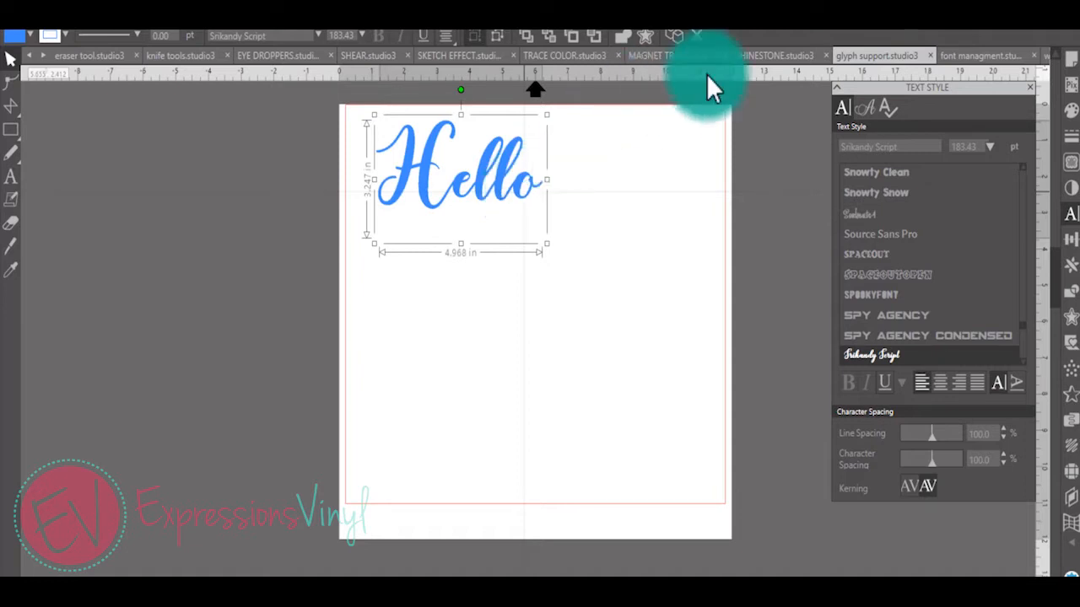
# Open the Library and scroll the folder tree to the cloud Fonts folder.
pyautogui.click(883, 108)
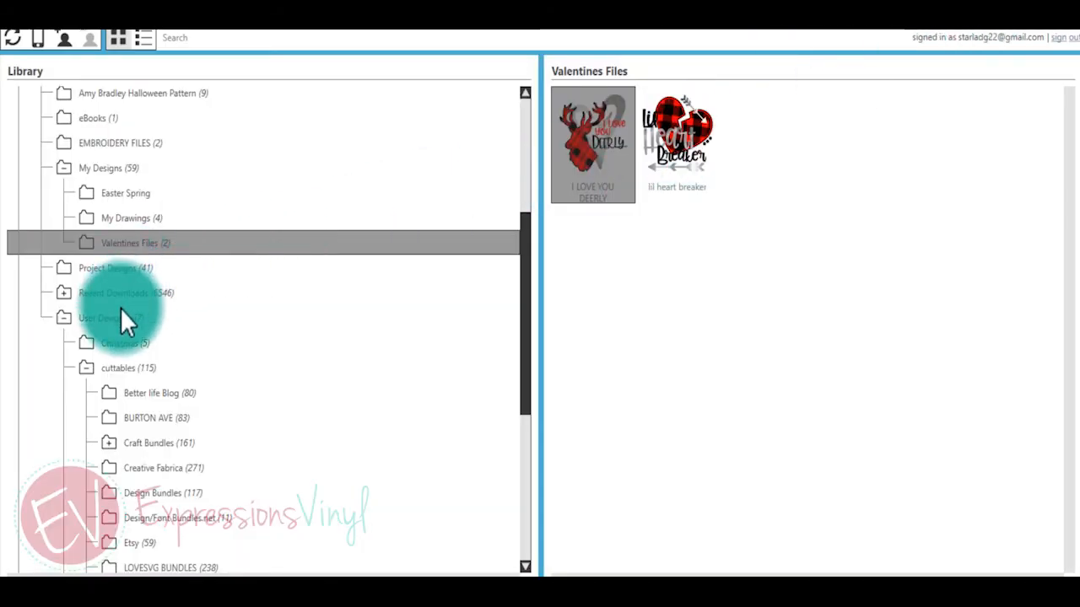
pyautogui.scroll(-3)
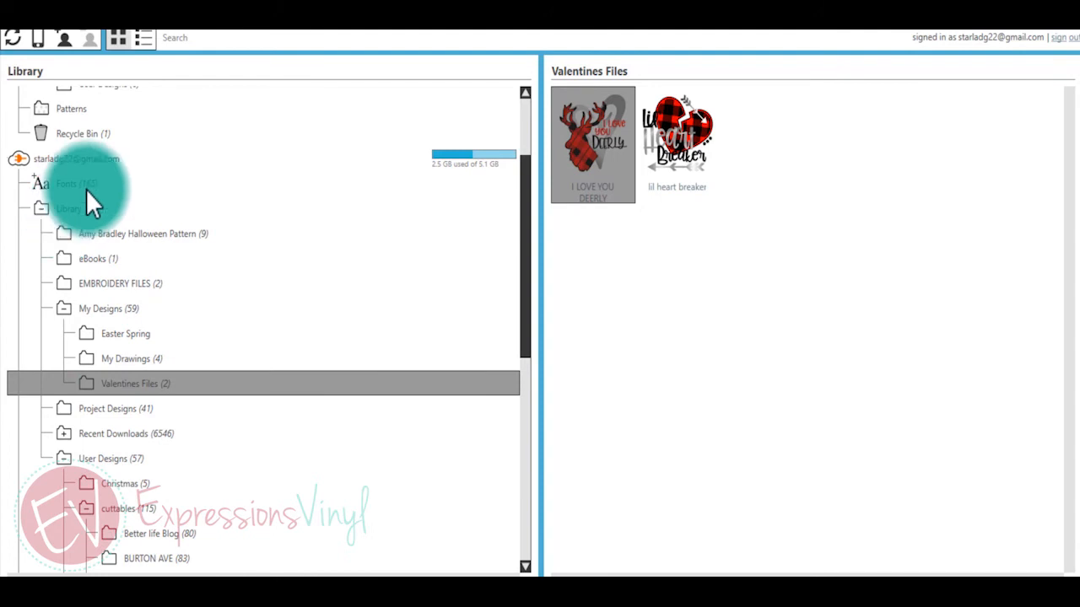
# Add a SCRIPT folder under Fonts holding the ldj jasper hand font, then open it.
pyautogui.rightClick(76, 183)
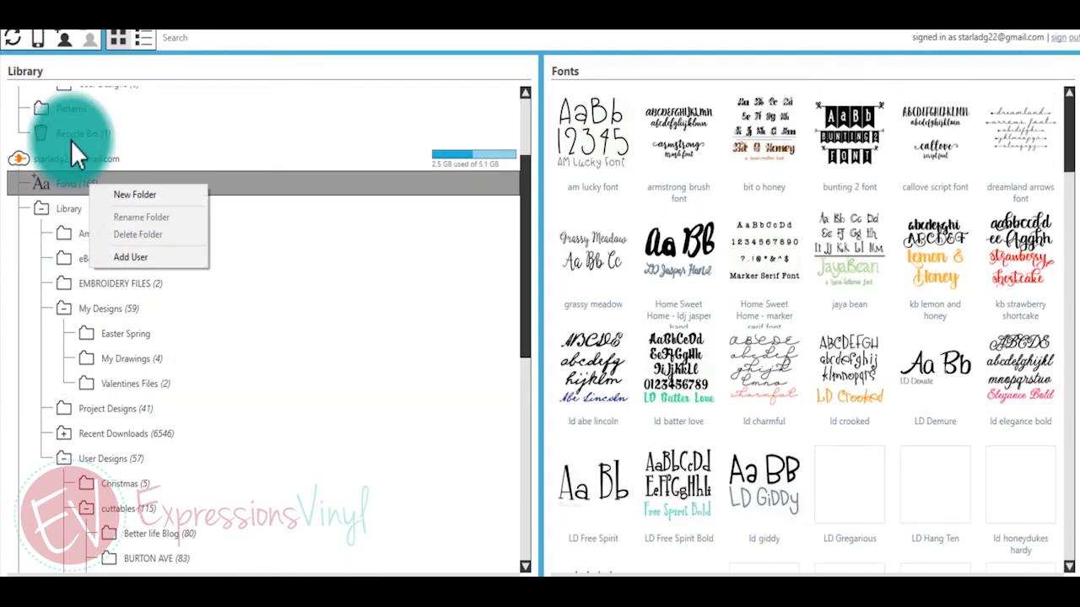
pyautogui.click(134, 194)
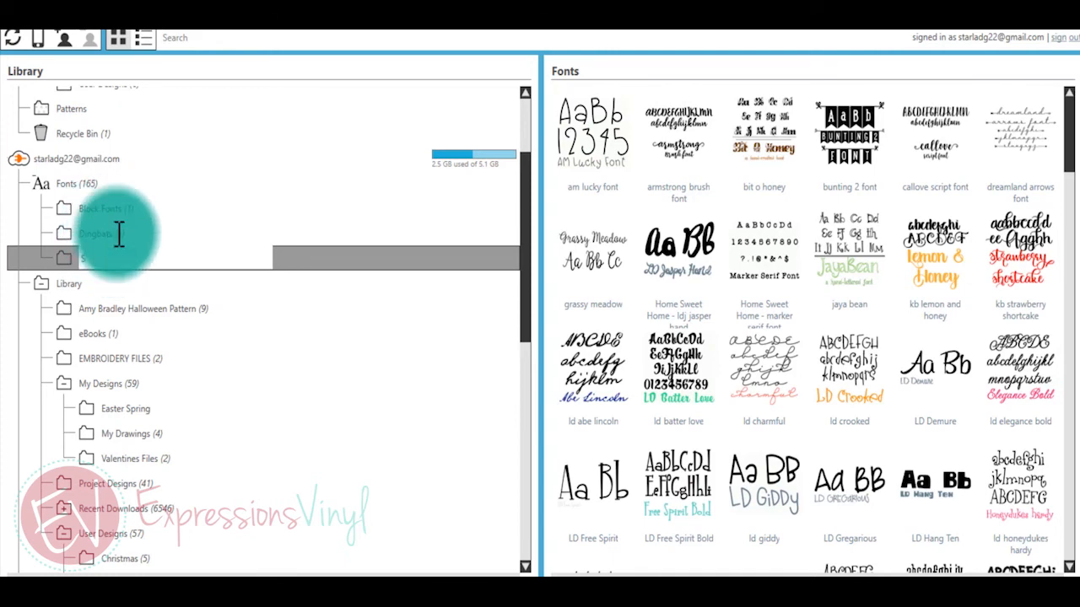
pyautogui.click(93, 258)
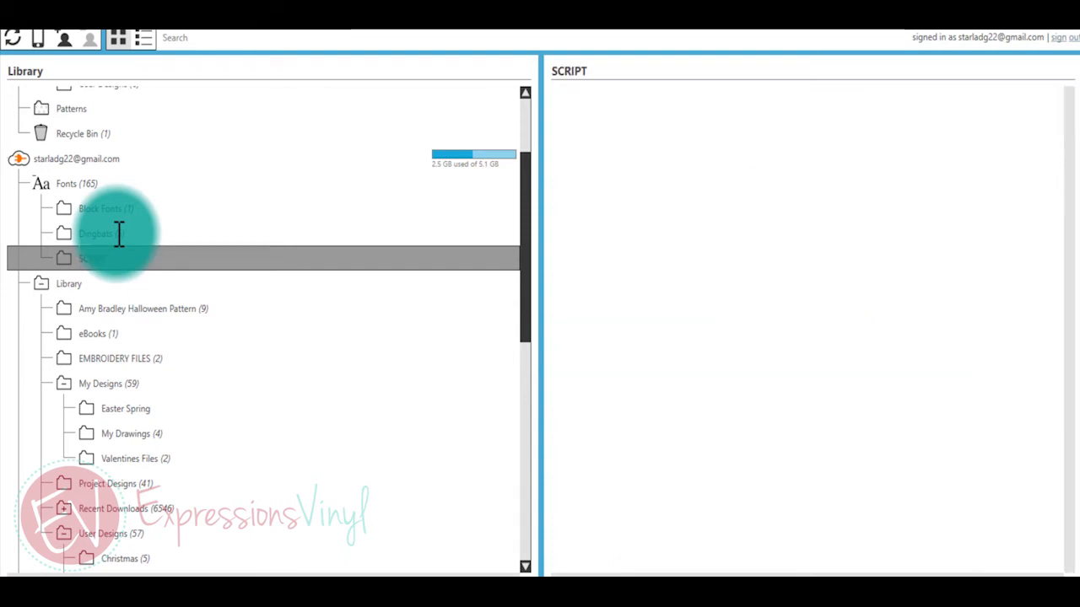
pyautogui.click(66, 184)
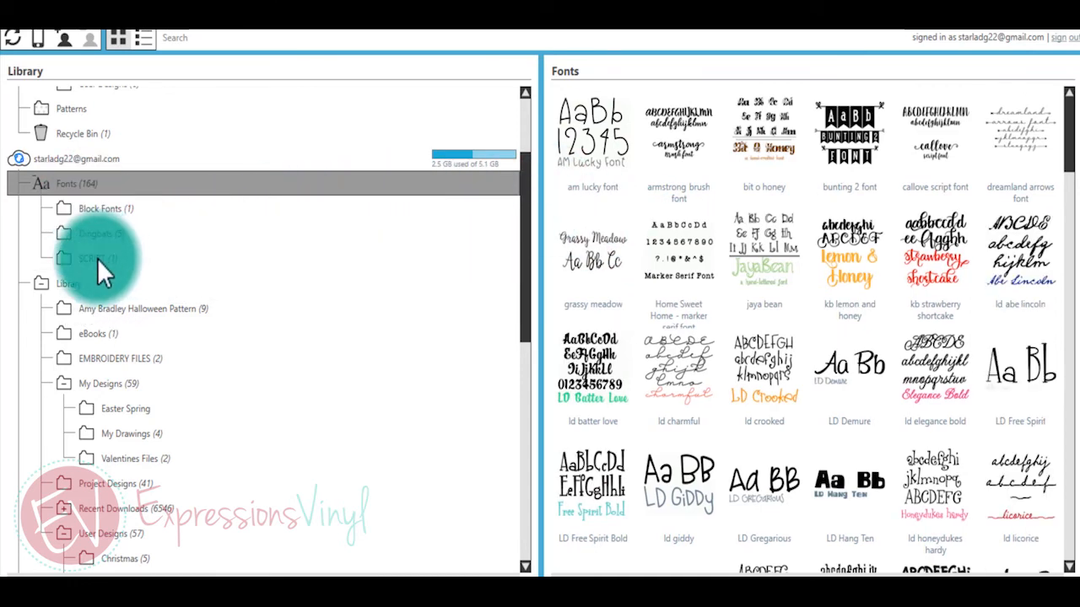
pyautogui.click(97, 258)
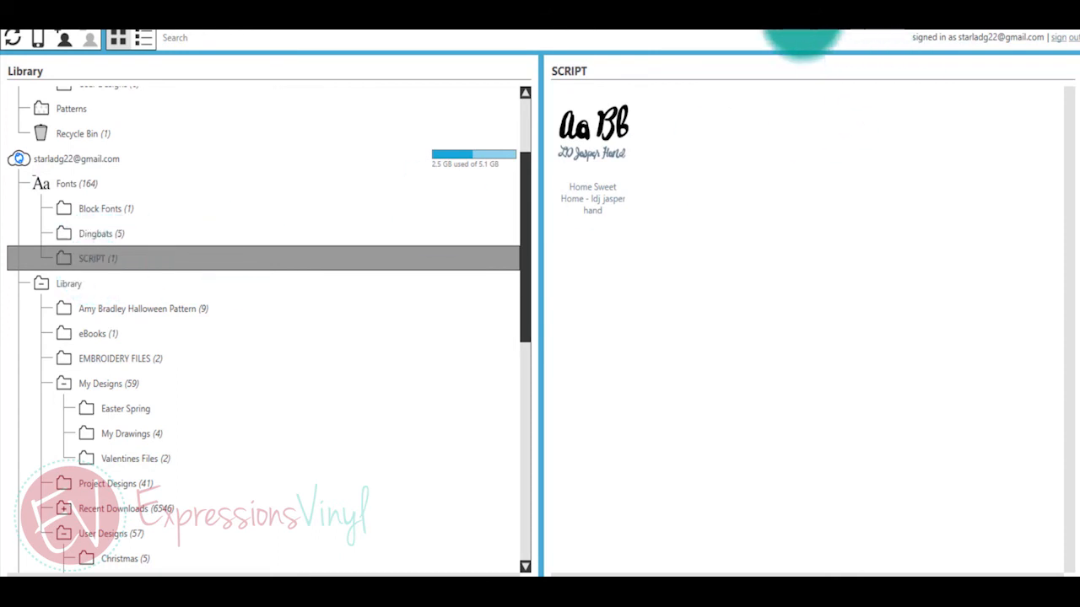
pyautogui.moveTo(806, 127)
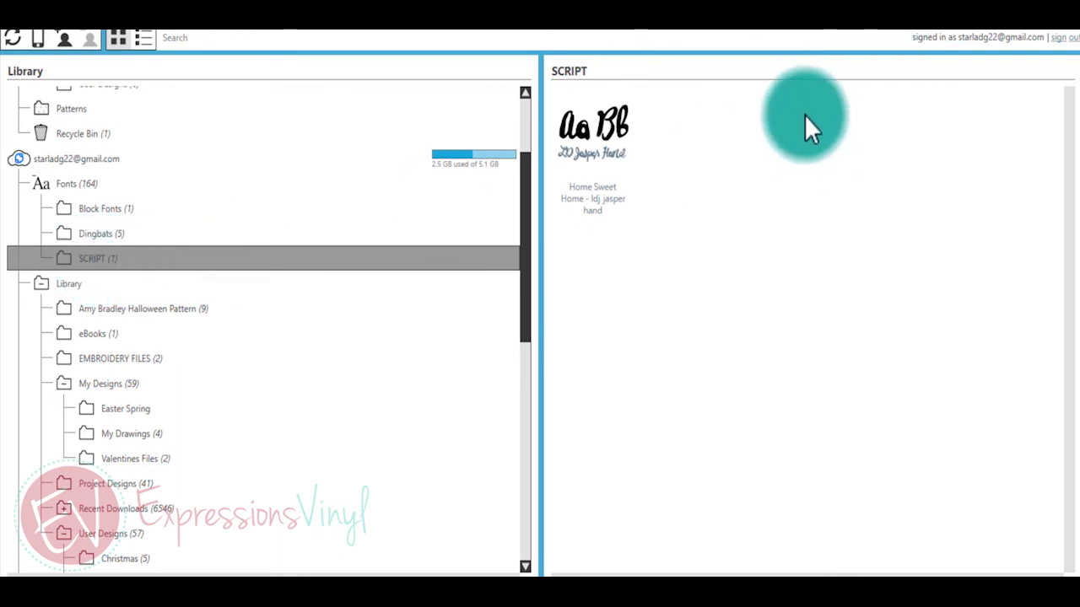